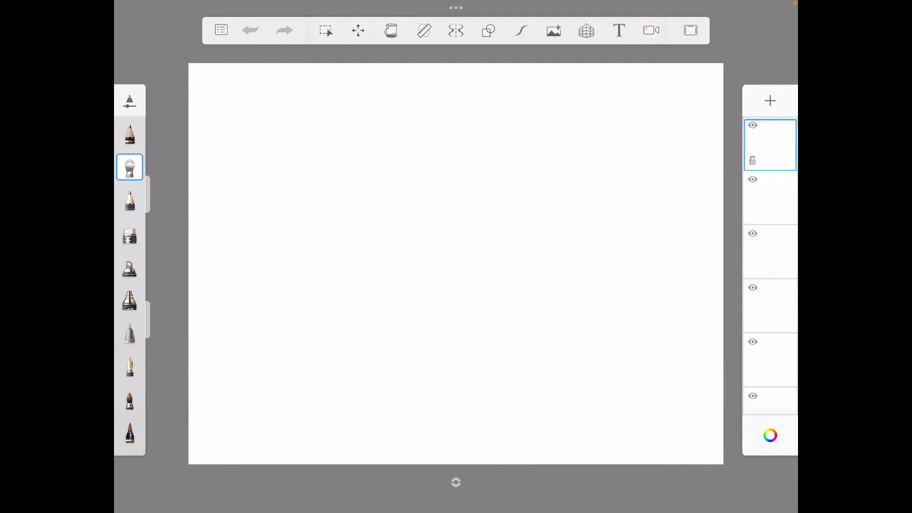
Step: Select the pencil brush and pick medium blue (4555A1) from the colour wheel
{"action": "left_click", "coordinate": [129, 200]}
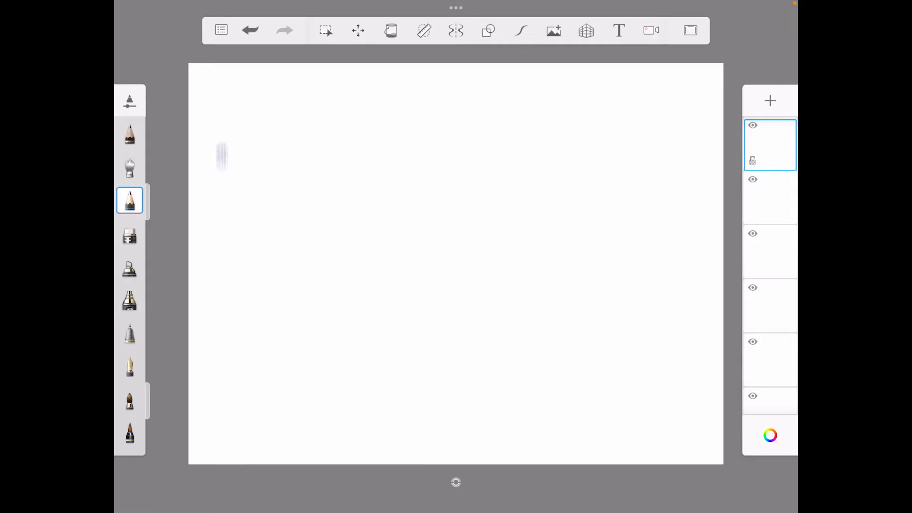
{"action": "left_click", "coordinate": [769, 435]}
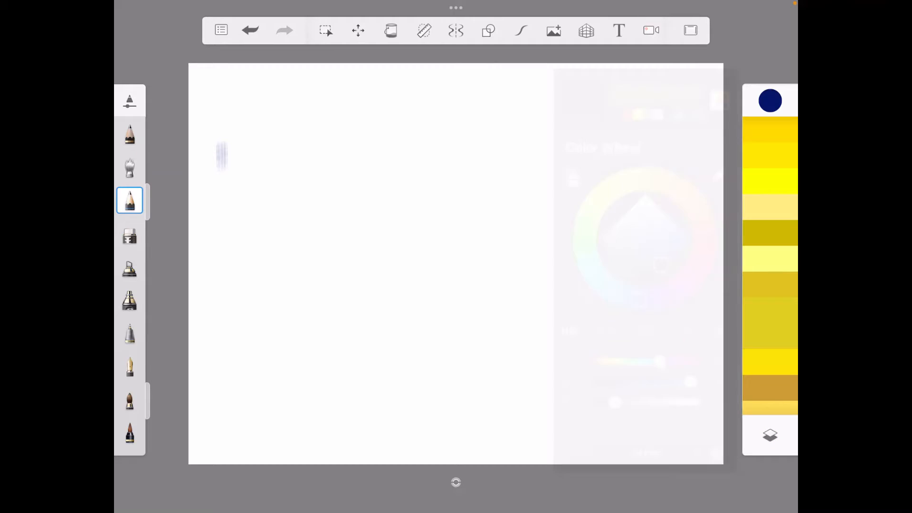
{"action": "left_click", "coordinate": [769, 101]}
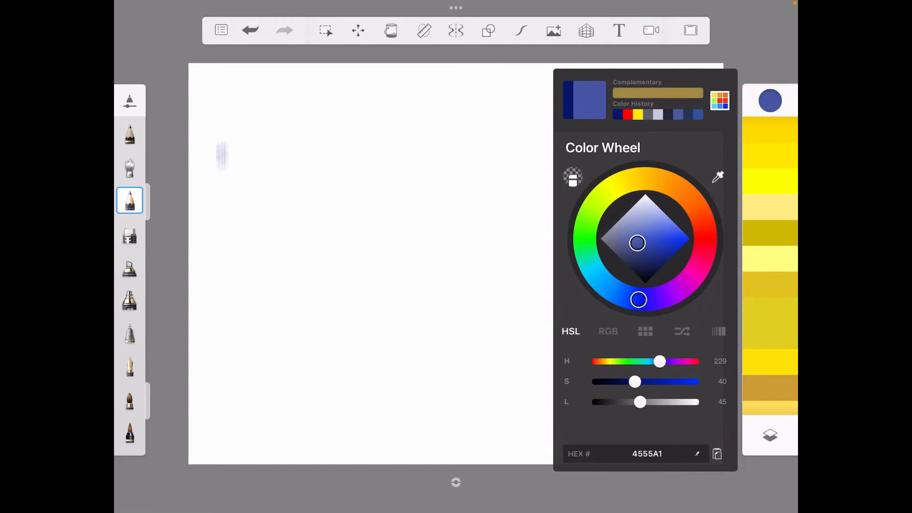
Step: Undo the blue test strokes and draw a vertical line near the left edge
{"action": "left_click_drag", "start_coordinate": [247, 169], "coordinate": [247, 367]}
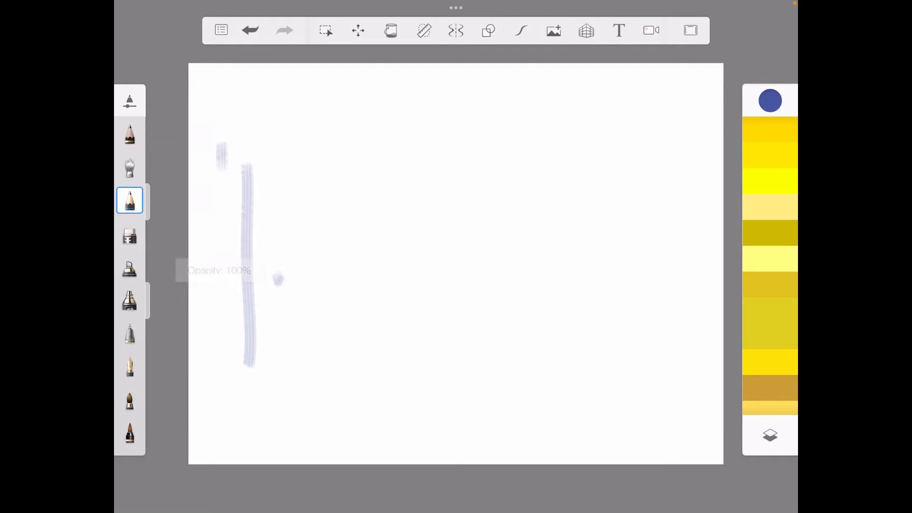
{"action": "left_click", "coordinate": [250, 29]}
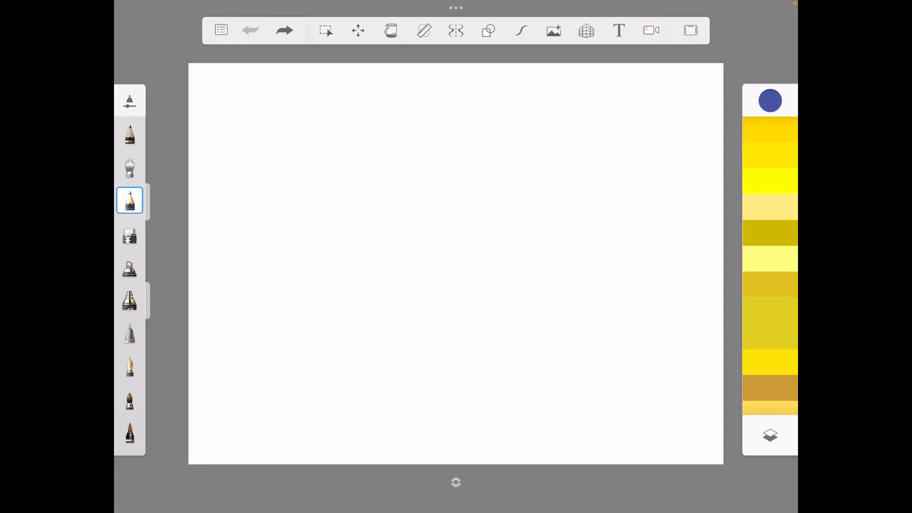
{"action": "left_click_drag", "start_coordinate": [250, 119], "coordinate": [245, 249]}
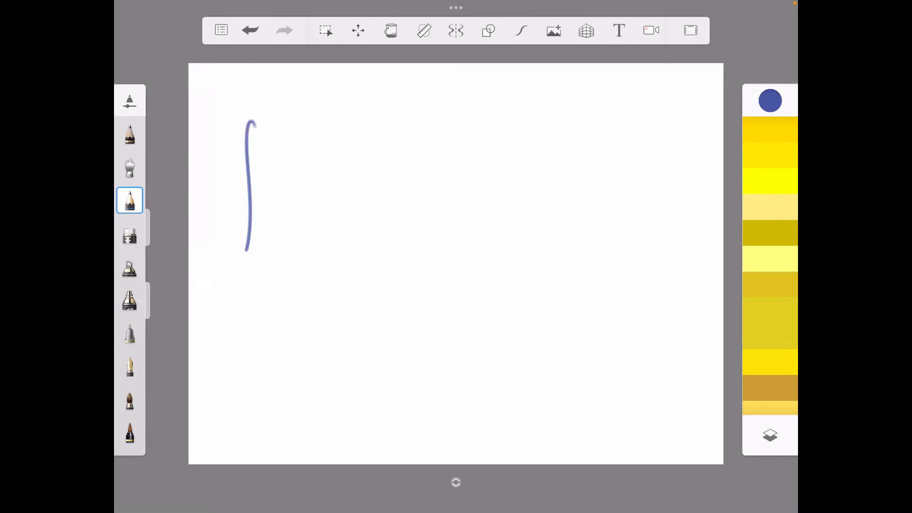
Step: Undo the vertical line, then draw triangle, tall rectangle and square down the left
{"action": "left_click", "coordinate": [249, 29]}
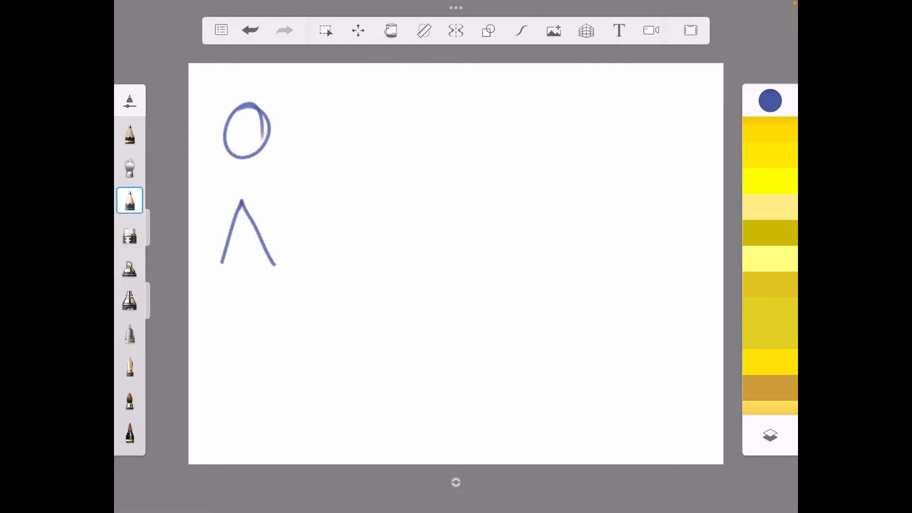
{"action": "left_click_drag", "start_coordinate": [220, 262], "coordinate": [277, 264]}
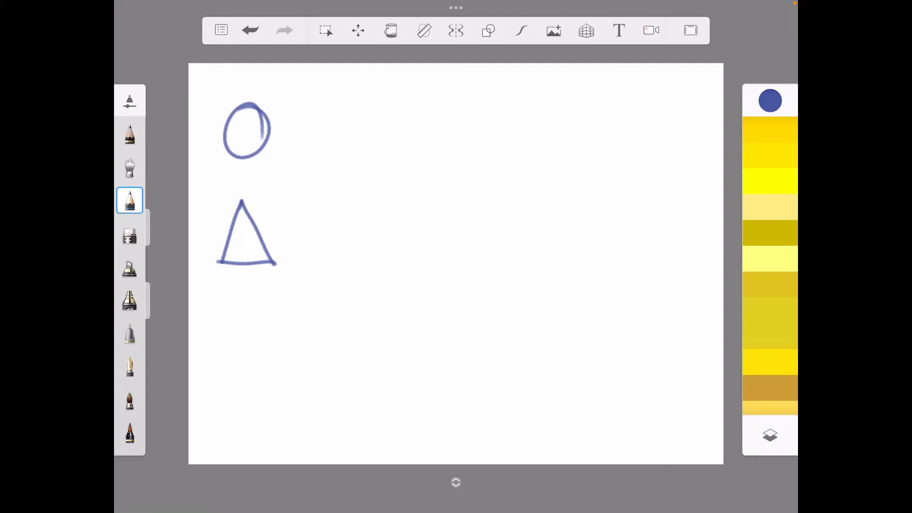
{"action": "left_click_drag", "start_coordinate": [221, 303], "coordinate": [267, 384]}
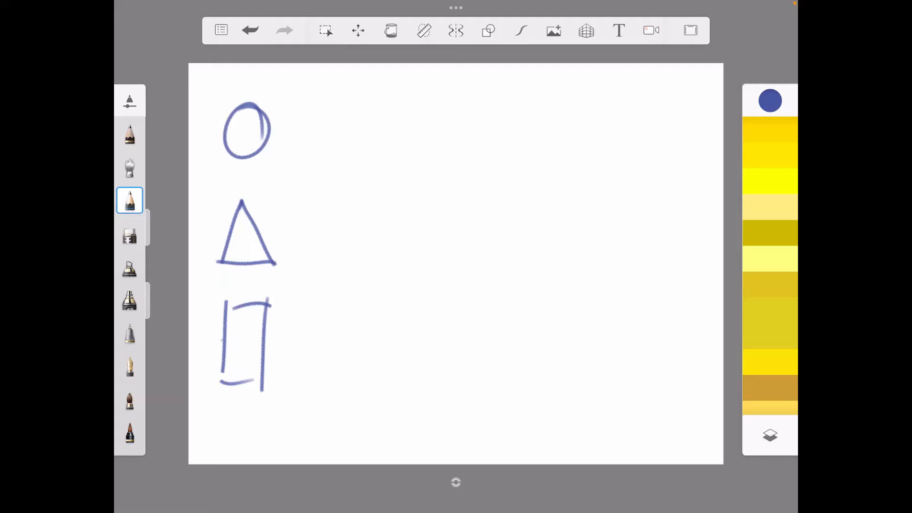
{"action": "left_click_drag", "start_coordinate": [224, 401], "coordinate": [280, 454]}
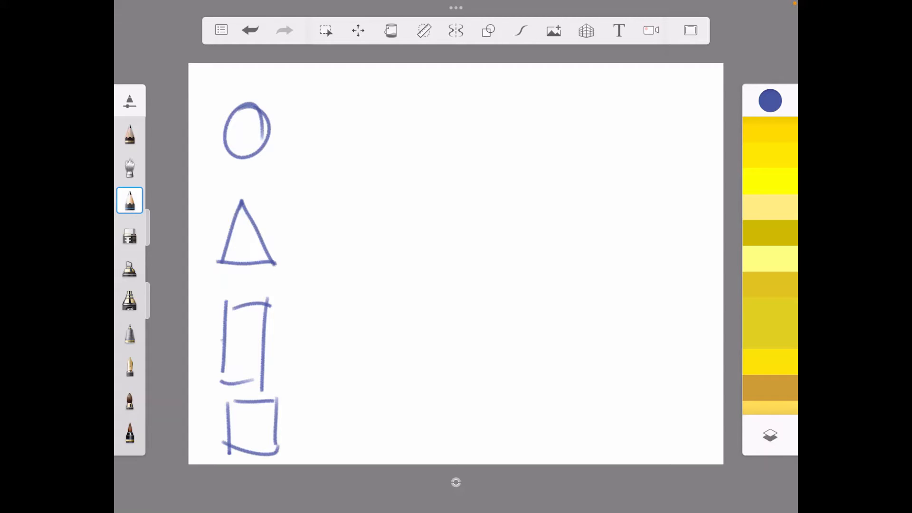
Step: Sketch a contoured cone, sphere and cylinder beside the flat shapes, and begin the cube
{"action": "left_click_drag", "start_coordinate": [366, 201], "coordinate": [335, 264]}
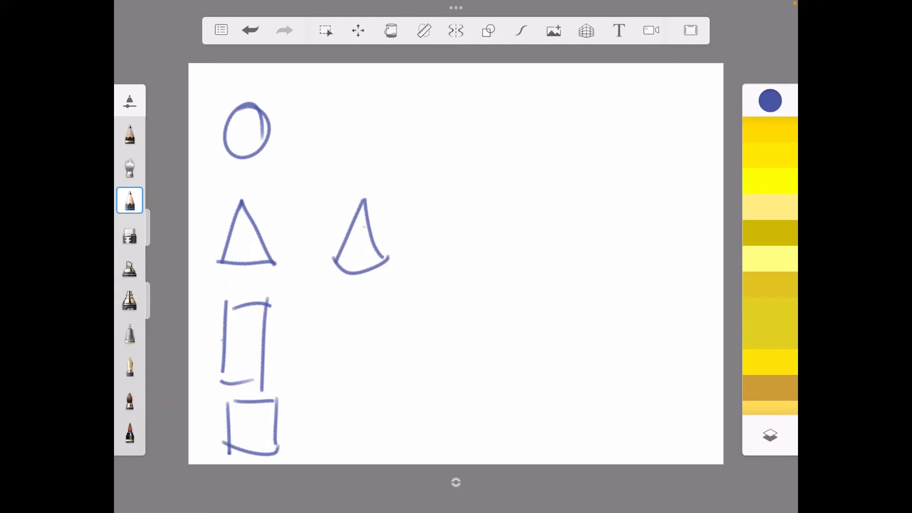
{"action": "left_click_drag", "start_coordinate": [334, 259], "coordinate": [387, 256]}
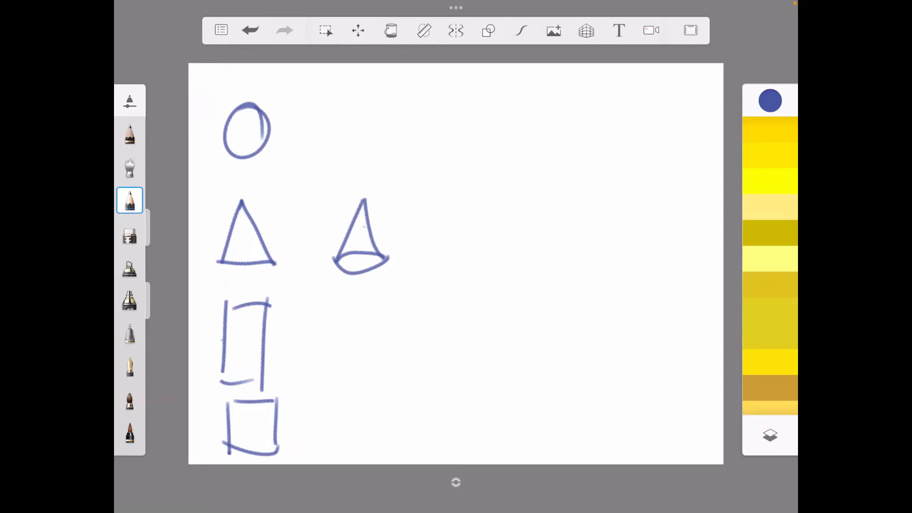
{"action": "left_click_drag", "start_coordinate": [364, 201], "coordinate": [360, 261]}
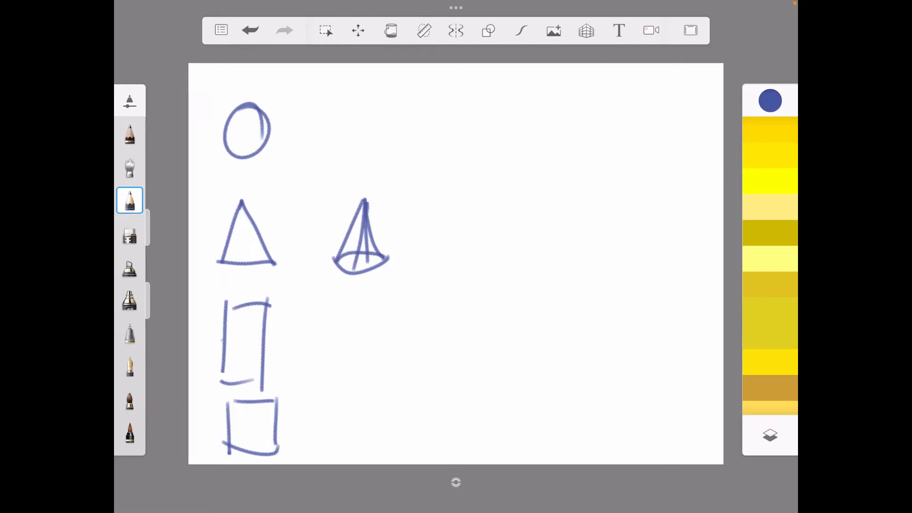
{"action": "left_click_drag", "start_coordinate": [335, 105], "coordinate": [384, 151]}
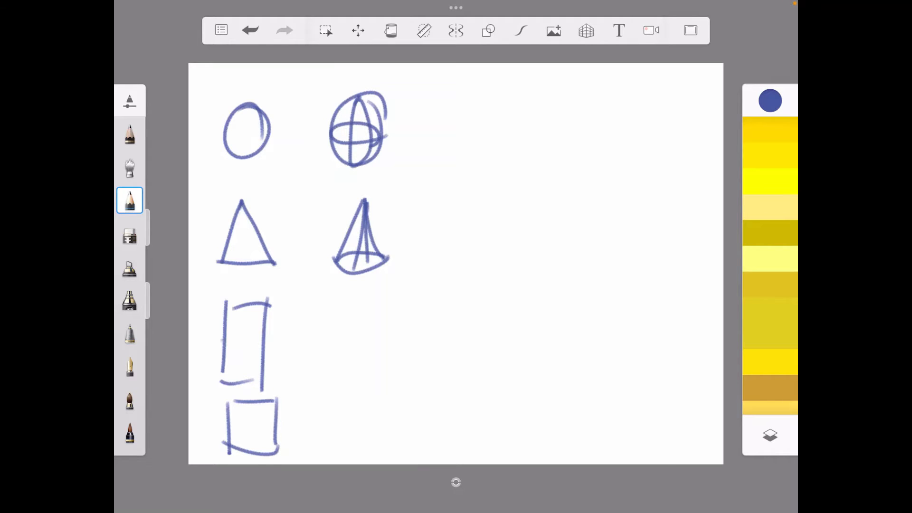
{"action": "left_click_drag", "start_coordinate": [331, 303], "coordinate": [386, 303]}
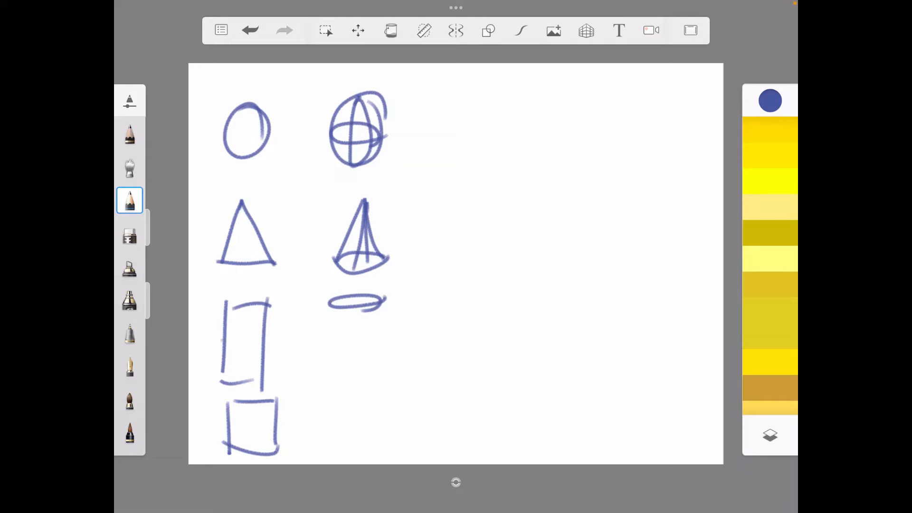
{"action": "left_click_drag", "start_coordinate": [355, 303], "coordinate": [355, 378]}
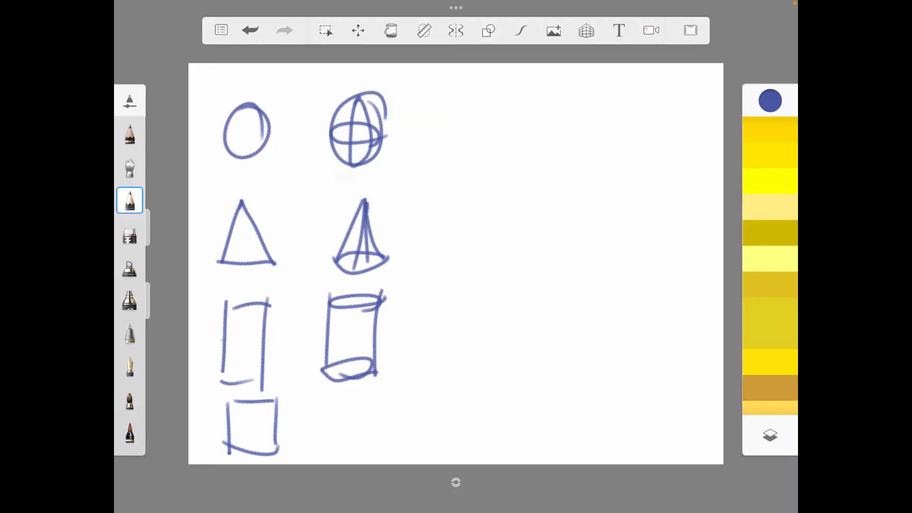
{"action": "left_click_drag", "start_coordinate": [323, 366], "coordinate": [378, 370]}
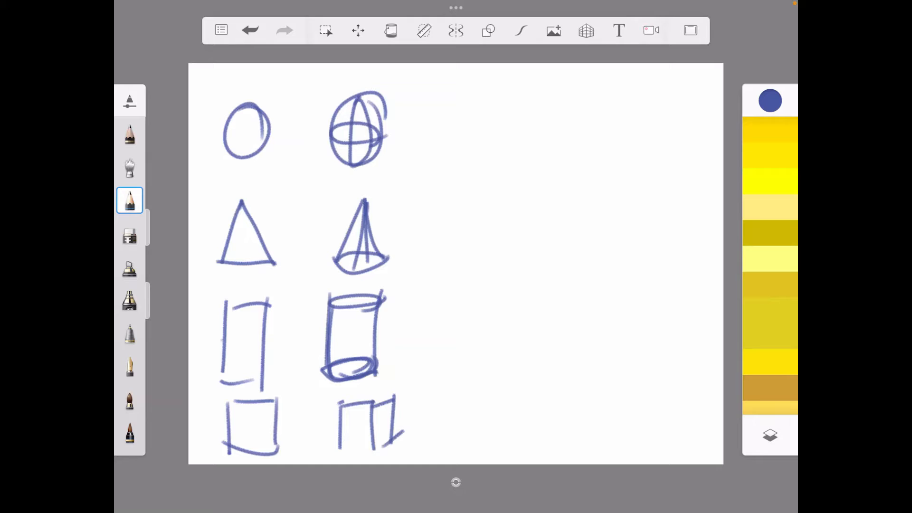
Step: Complete the cube's faces and switch to the soft airbrush for shading
{"action": "left_click_drag", "start_coordinate": [337, 404], "coordinate": [399, 451]}
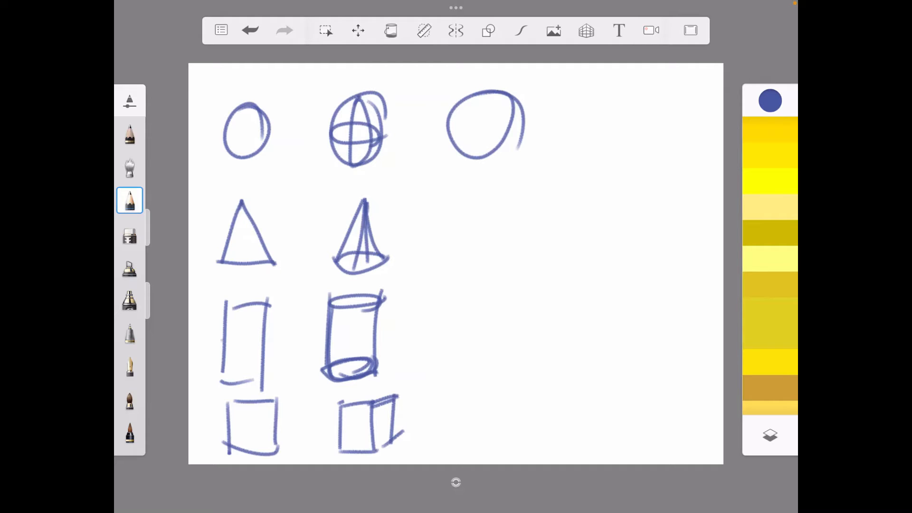
{"action": "left_click", "coordinate": [129, 135]}
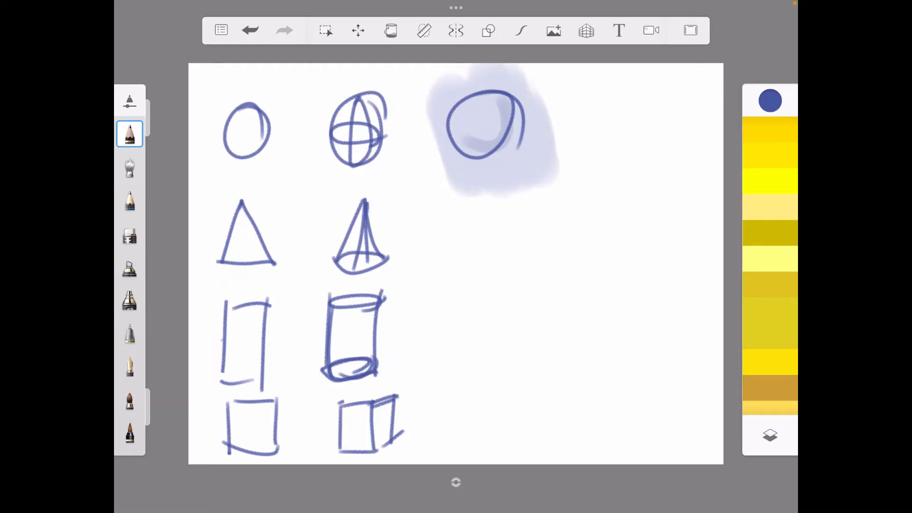
Step: Sketch a light-source arrow, then airbrush darker blue shadows on the third-column circle
{"action": "left_click", "coordinate": [130, 200]}
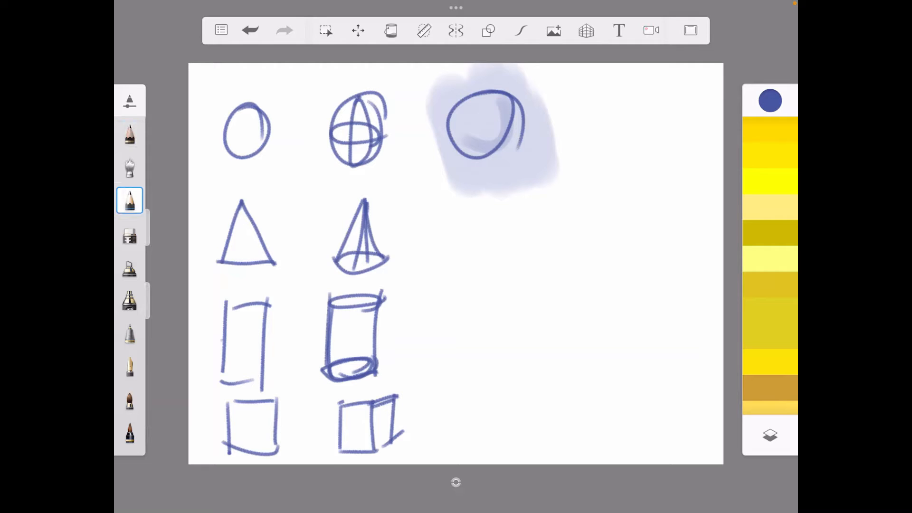
{"action": "left_click_drag", "start_coordinate": [228, 78], "coordinate": [306, 122]}
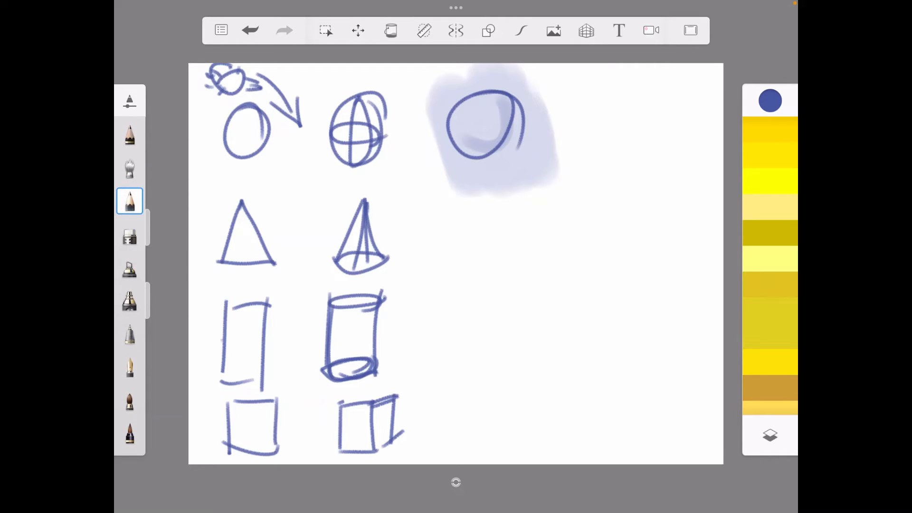
{"action": "left_click", "coordinate": [129, 135]}
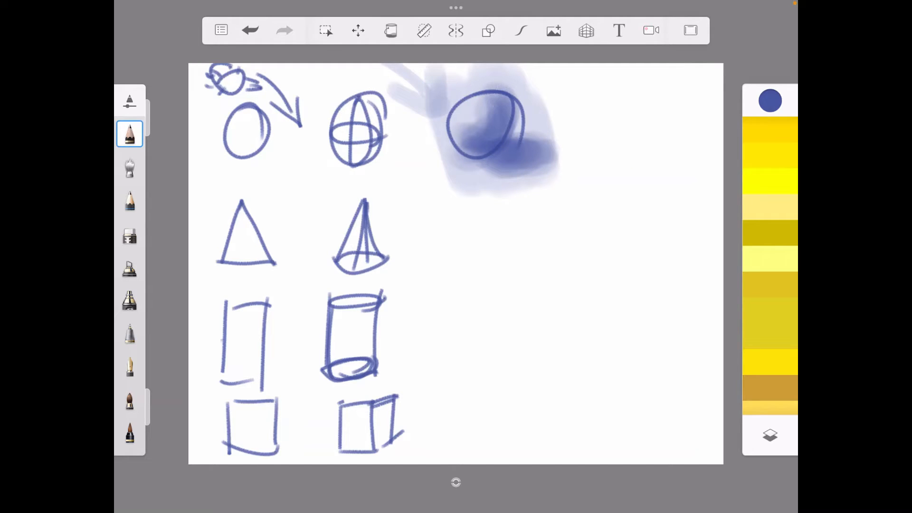
{"action": "left_click", "coordinate": [130, 200]}
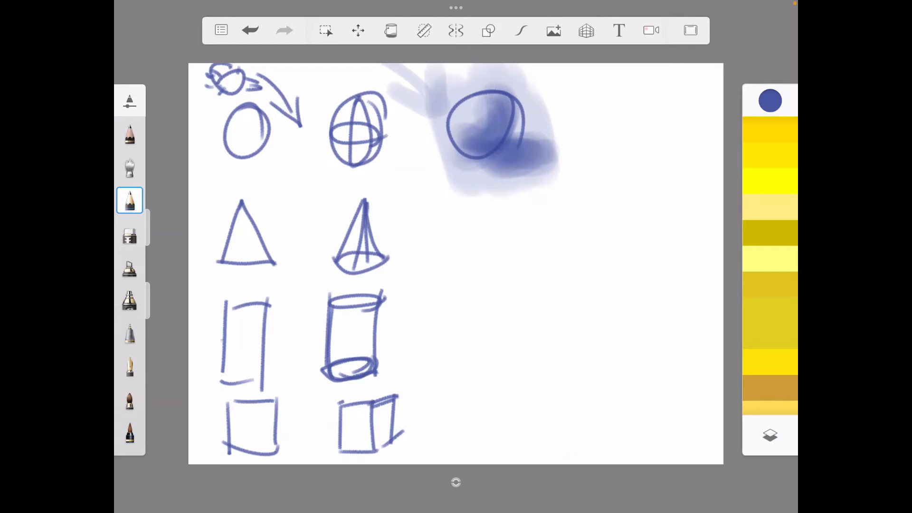
Step: Outline a cone in the third column and airbrush its shading
{"action": "left_click_drag", "start_coordinate": [483, 192], "coordinate": [492, 265]}
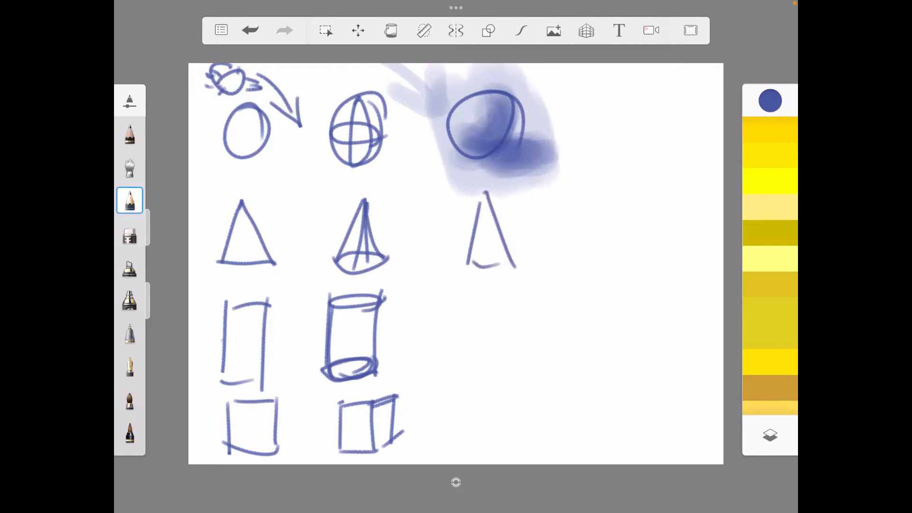
{"action": "left_click_drag", "start_coordinate": [472, 264], "coordinate": [509, 259]}
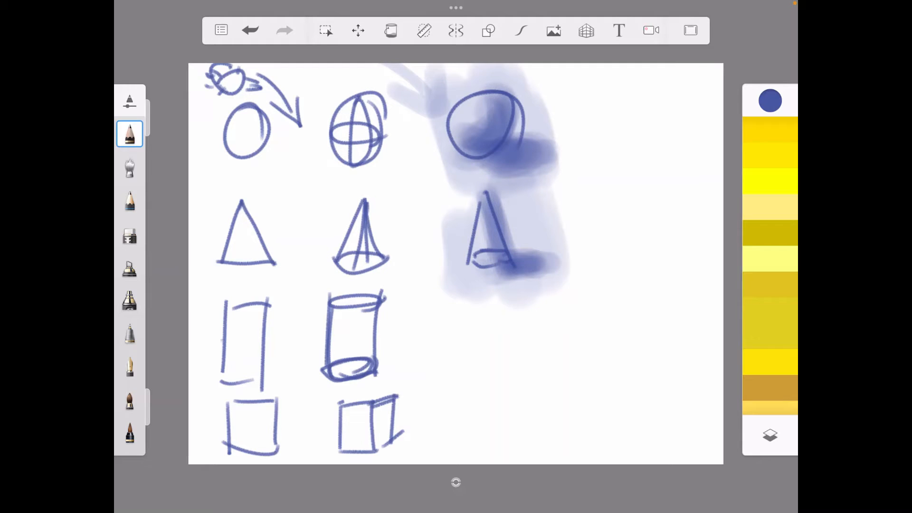
{"action": "left_click", "coordinate": [130, 200]}
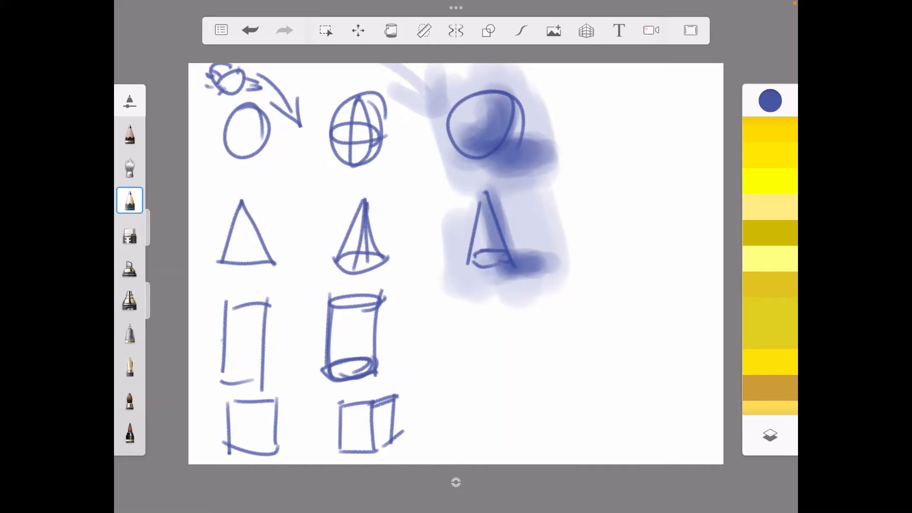
Step: Draw a cylinder below the cone and airbrush its soft blue shading and shadow
{"action": "left_click_drag", "start_coordinate": [474, 366], "coordinate": [513, 297]}
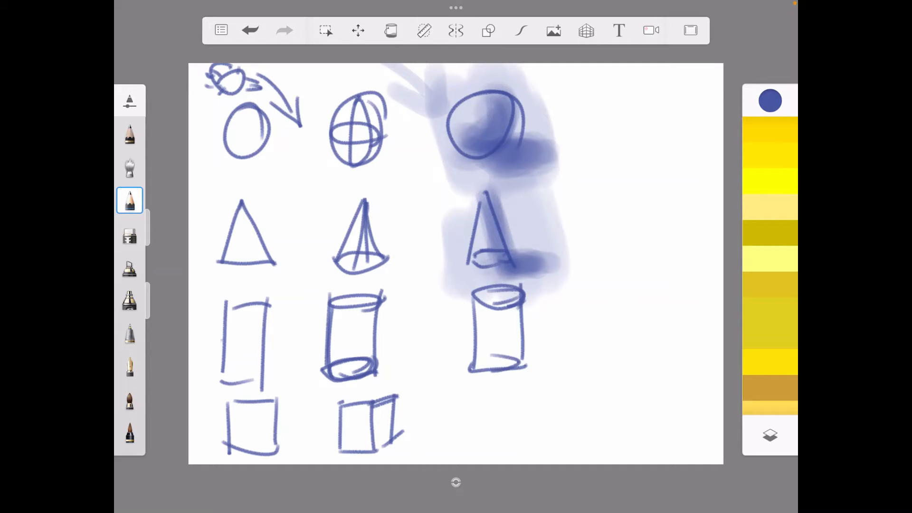
{"action": "left_click", "coordinate": [130, 135]}
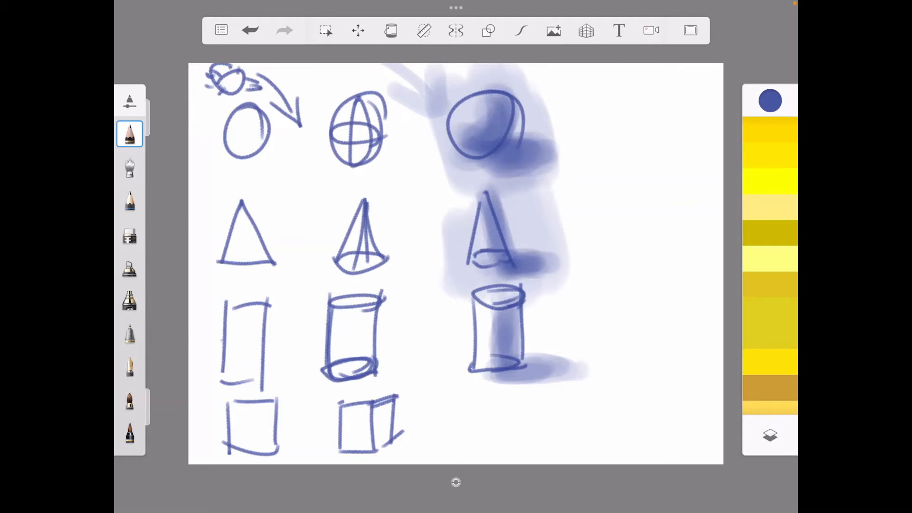
{"action": "left_click", "coordinate": [129, 201]}
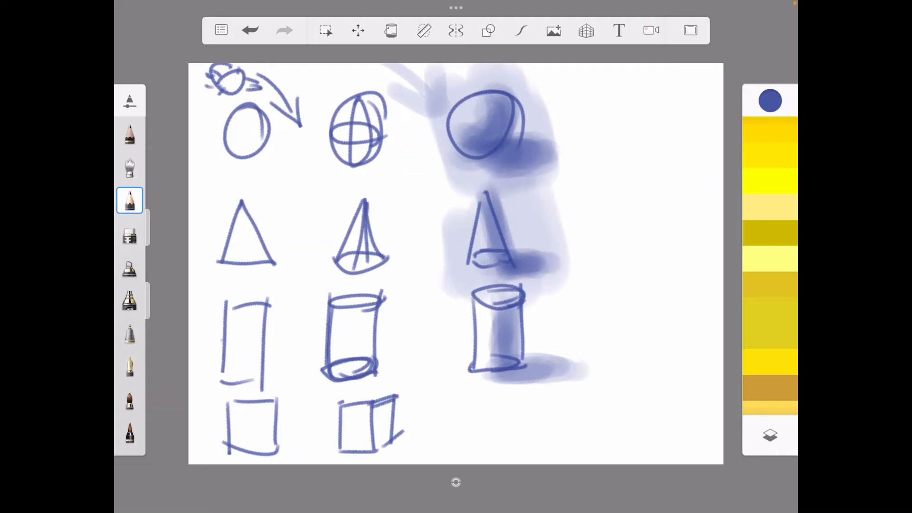
Step: Outline a cube at the bottom of the third column and airbrush its shading
{"action": "left_click_drag", "start_coordinate": [480, 402], "coordinate": [530, 442]}
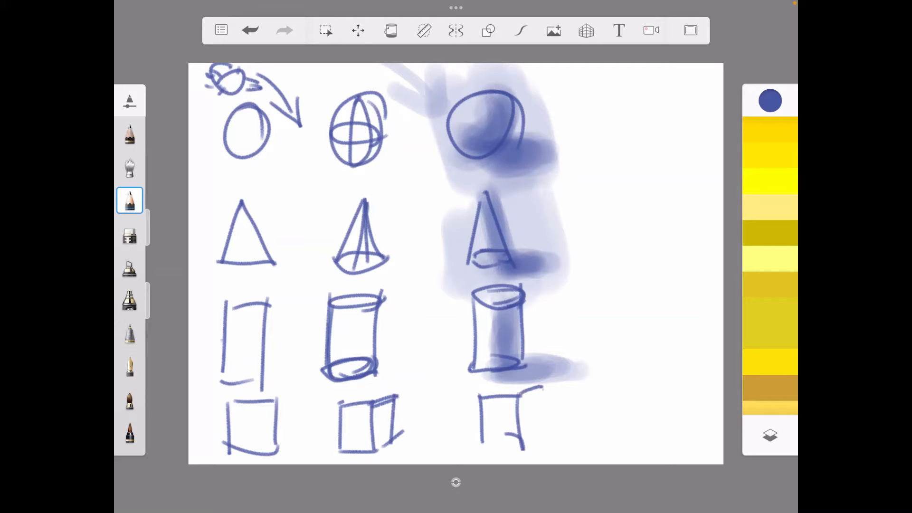
{"action": "left_click_drag", "start_coordinate": [513, 389], "coordinate": [553, 431]}
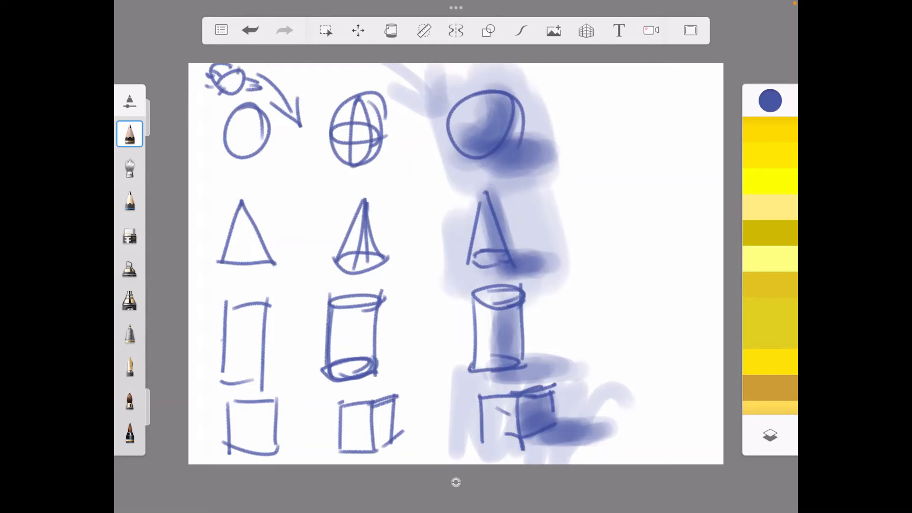
{"action": "left_click", "coordinate": [130, 134]}
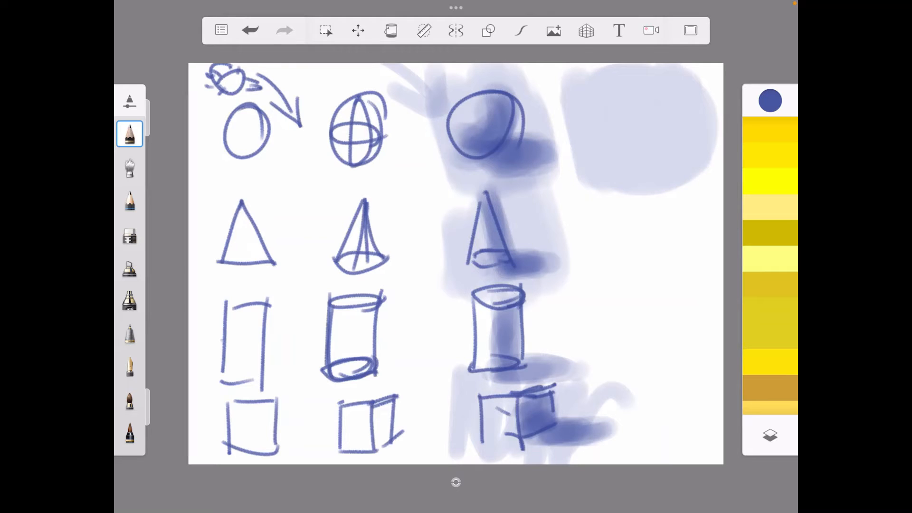
Step: Airbrush a pale blue patch at top right and scribble a sphere with a shadow
{"action": "left_click", "coordinate": [129, 200]}
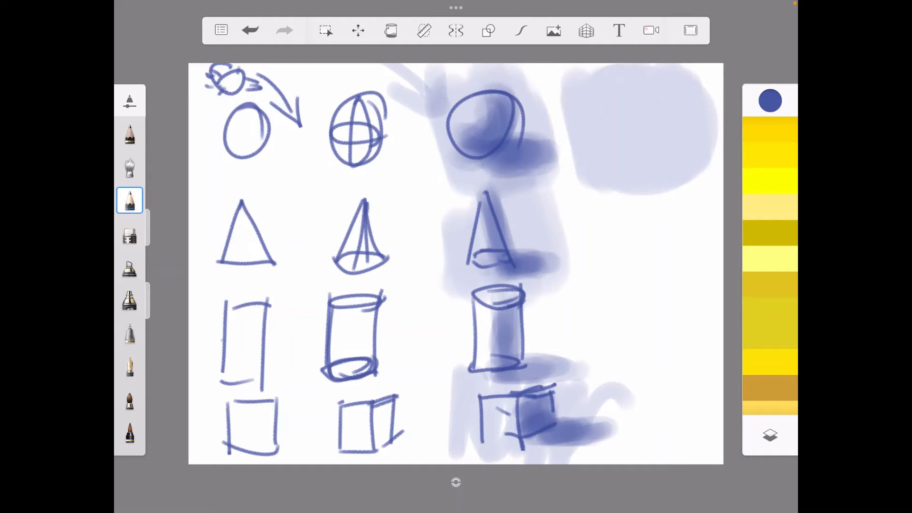
{"action": "left_click", "coordinate": [129, 134]}
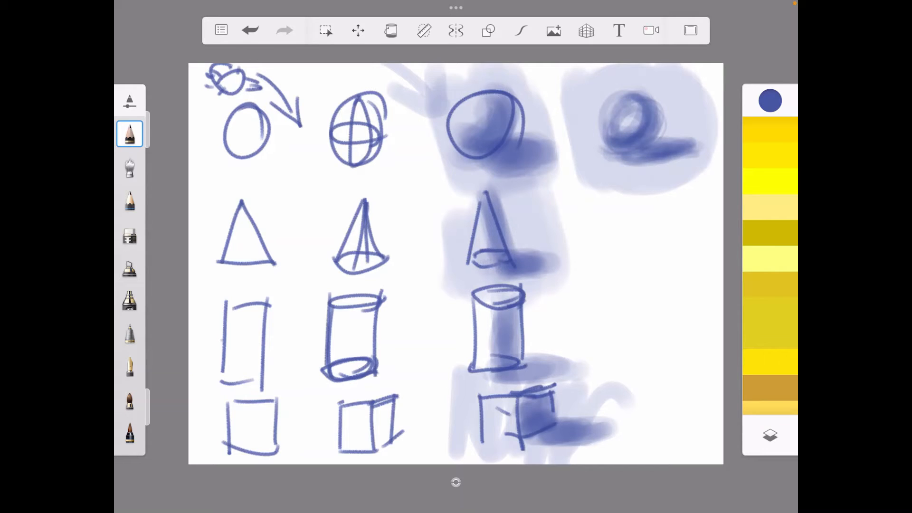
Step: Use the blending brush to smooth the top-right sphere's shading and shadow
{"action": "left_click", "coordinate": [130, 168]}
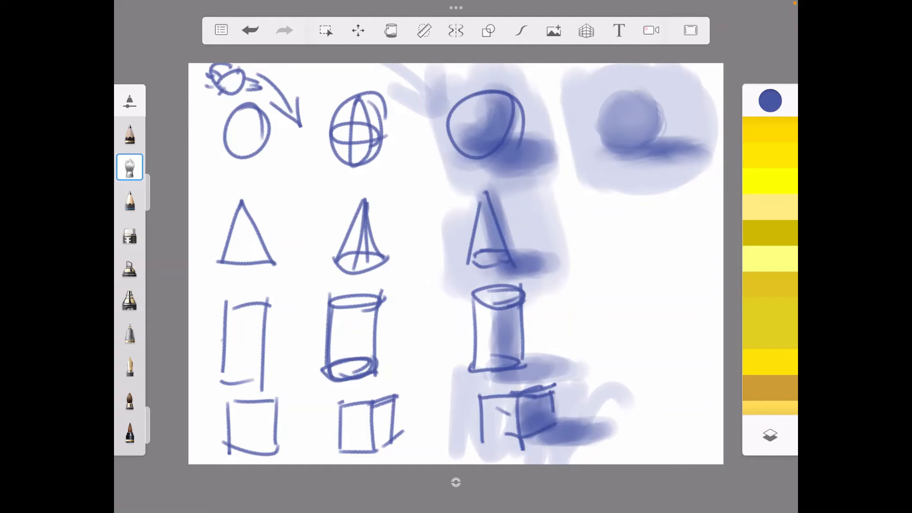
Step: Paint a bright upper-left highlight on the sphere, then refine its edges with the airbrush
{"action": "left_click", "coordinate": [129, 233]}
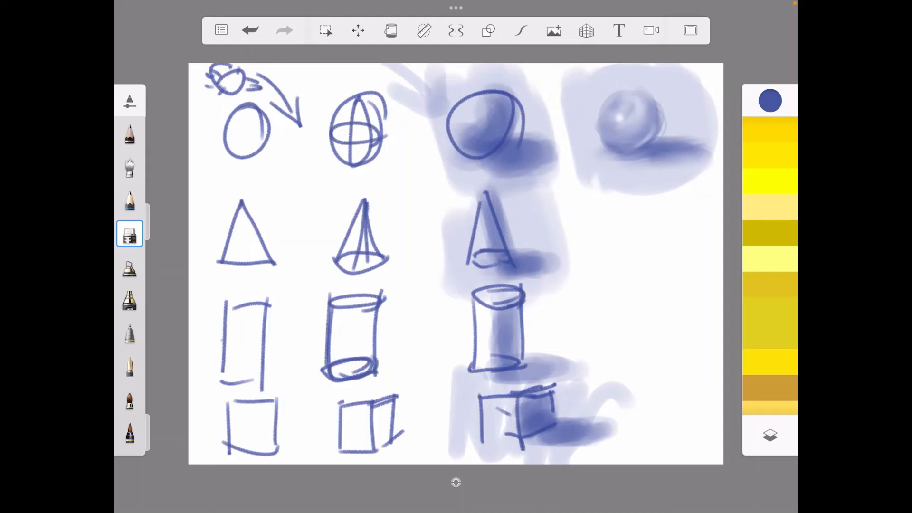
{"action": "left_click", "coordinate": [129, 134]}
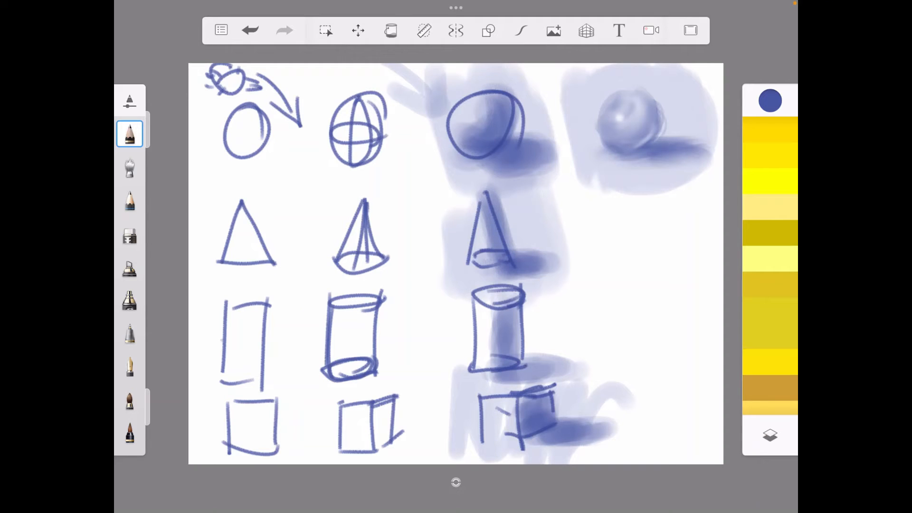
{"action": "left_click", "coordinate": [130, 168]}
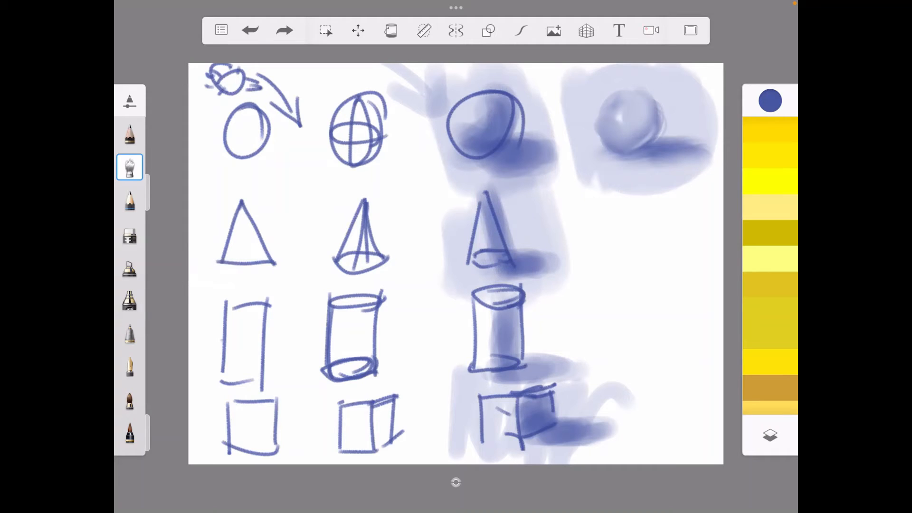
Step: Deepen the top-right sphere's shadow with the soft Airbrush and blending brush
{"action": "left_click", "coordinate": [285, 30]}
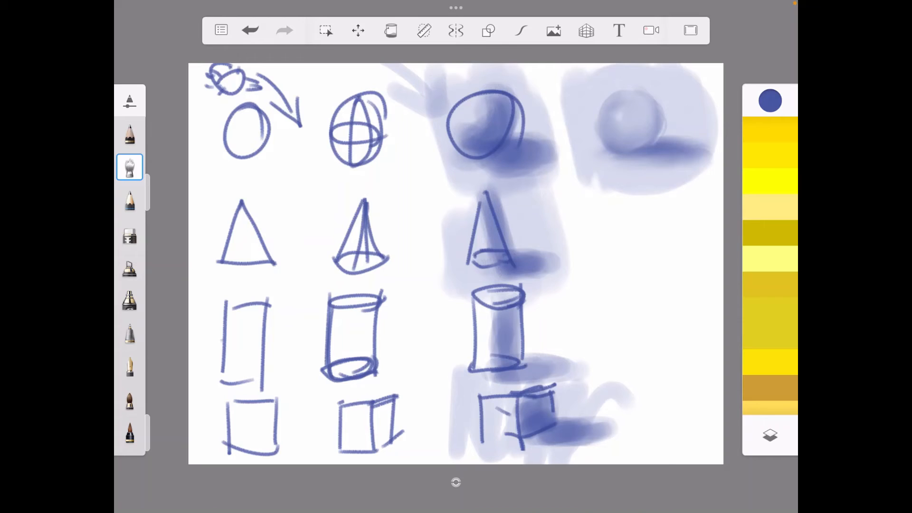
{"action": "left_click", "coordinate": [129, 134]}
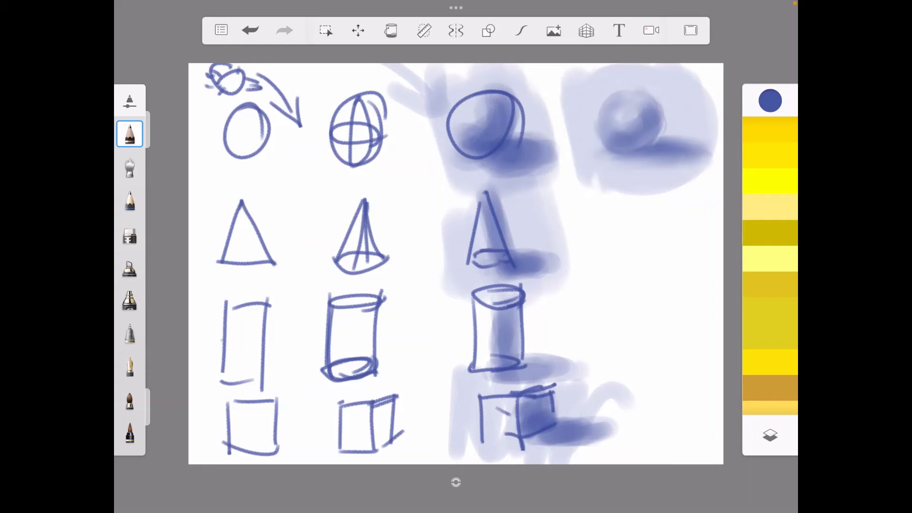
{"action": "left_click", "coordinate": [130, 168]}
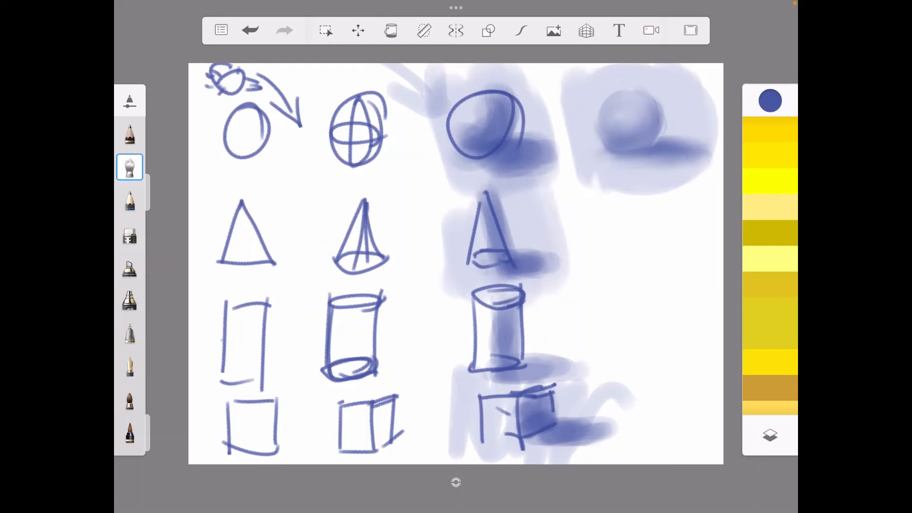
Step: Airbrush a soft highlight and cast shadow onto the sphere, then browse more brushes
{"action": "left_click", "coordinate": [129, 134]}
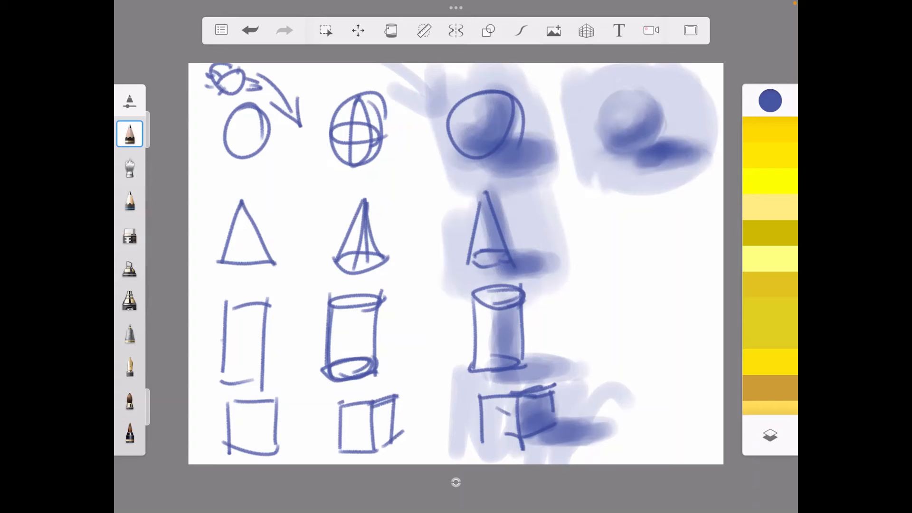
{"action": "left_click", "coordinate": [130, 167]}
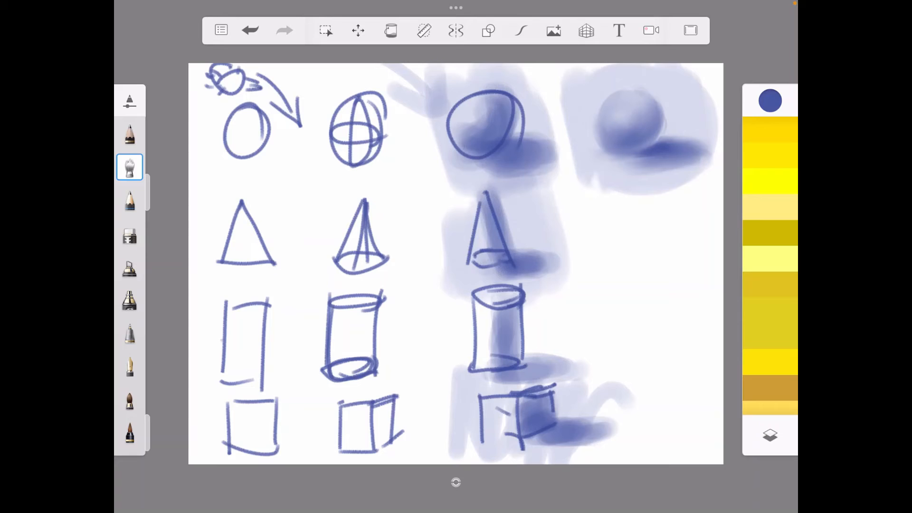
{"action": "left_click", "coordinate": [129, 233]}
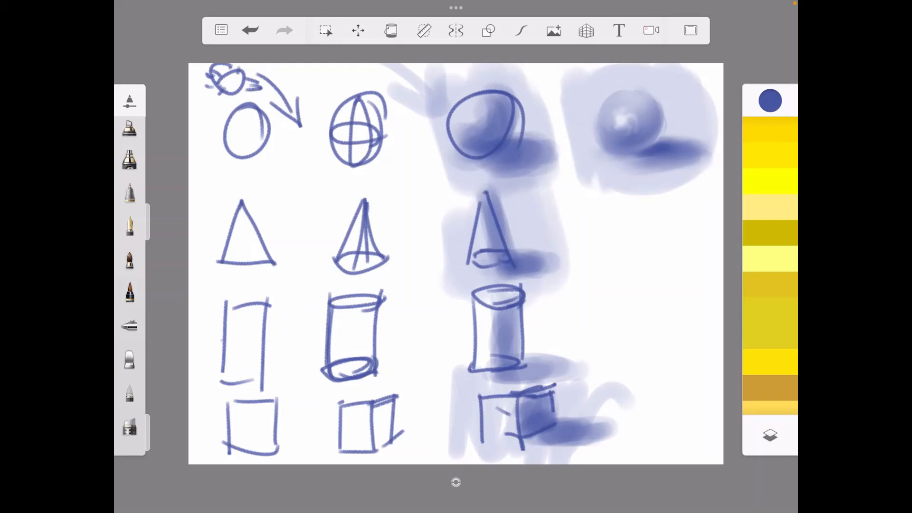
Step: Blend the sphere's highlight into graded shading using Pencil and soft Airbrush strokes
{"action": "left_click", "coordinate": [129, 177]}
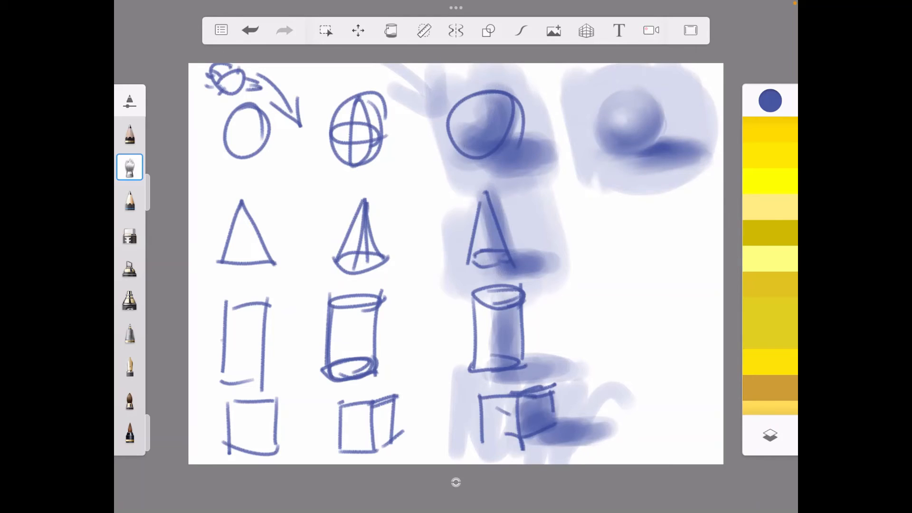
{"action": "left_click", "coordinate": [130, 135]}
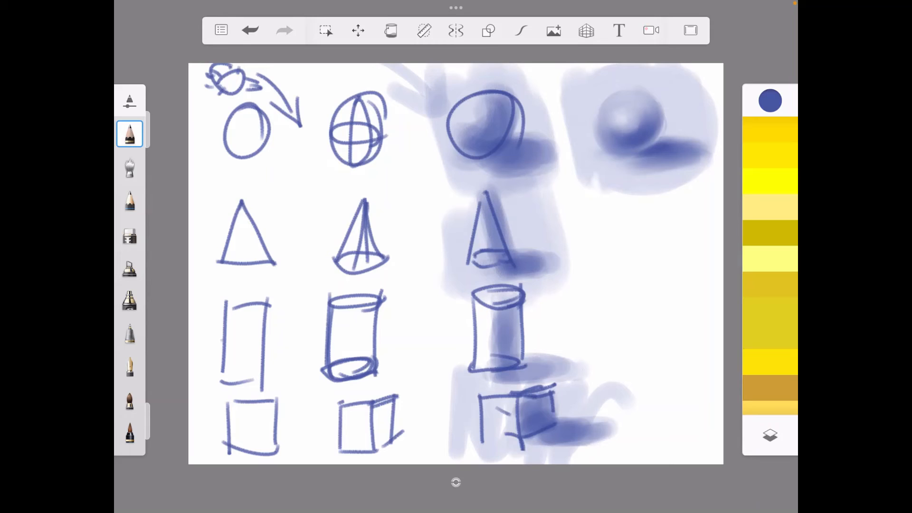
{"action": "left_click", "coordinate": [129, 167]}
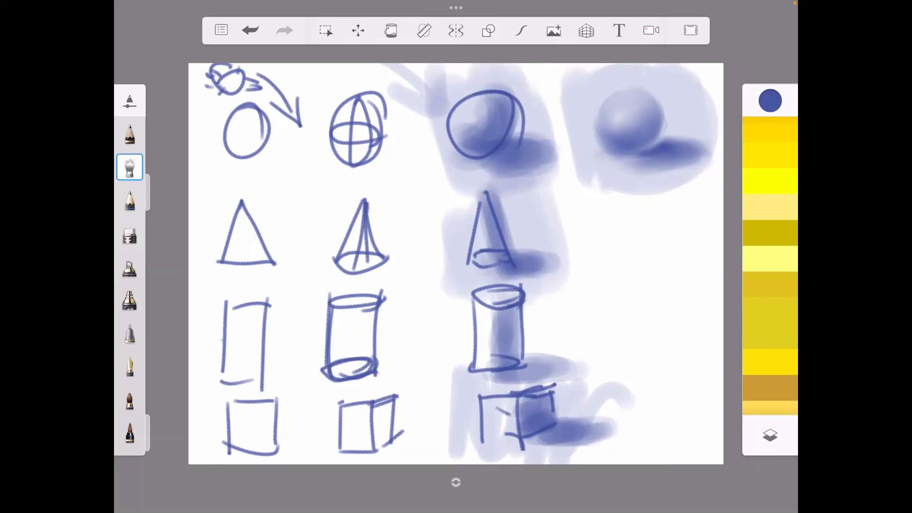
Step: Soften the cone outline and darken the sphere's core shadow with Pencil and Airbrush
{"action": "left_click", "coordinate": [129, 134]}
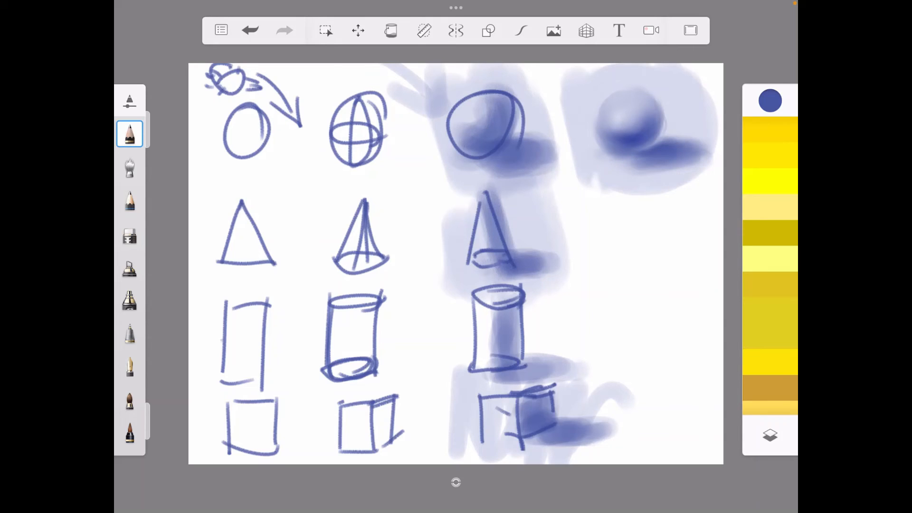
{"action": "left_click", "coordinate": [130, 168]}
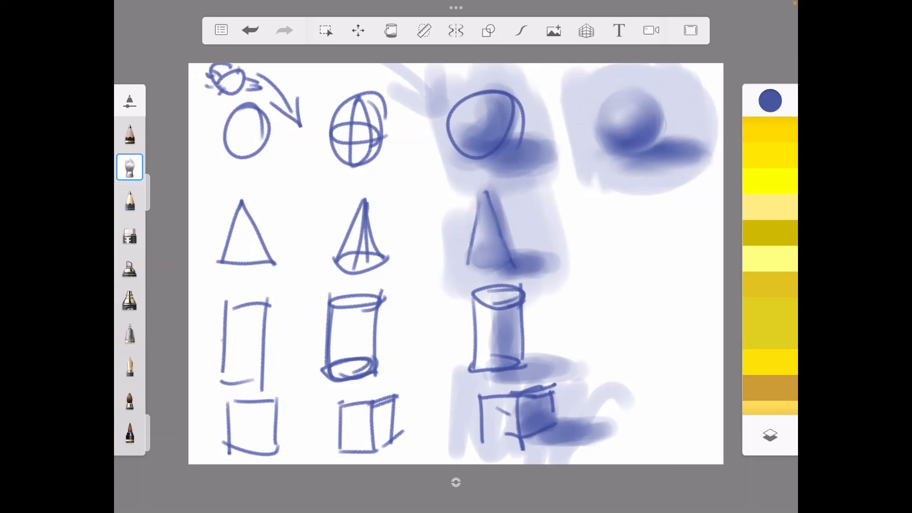
Step: Darken the cone's shadow side and pick out highlights, alternating Pencil, Airbrush and highlight brush
{"action": "left_click", "coordinate": [130, 134]}
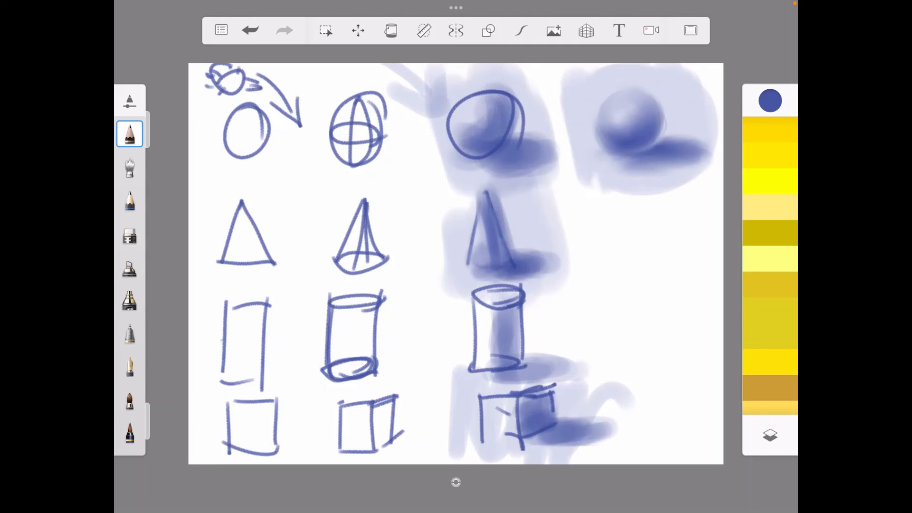
{"action": "left_click", "coordinate": [130, 167]}
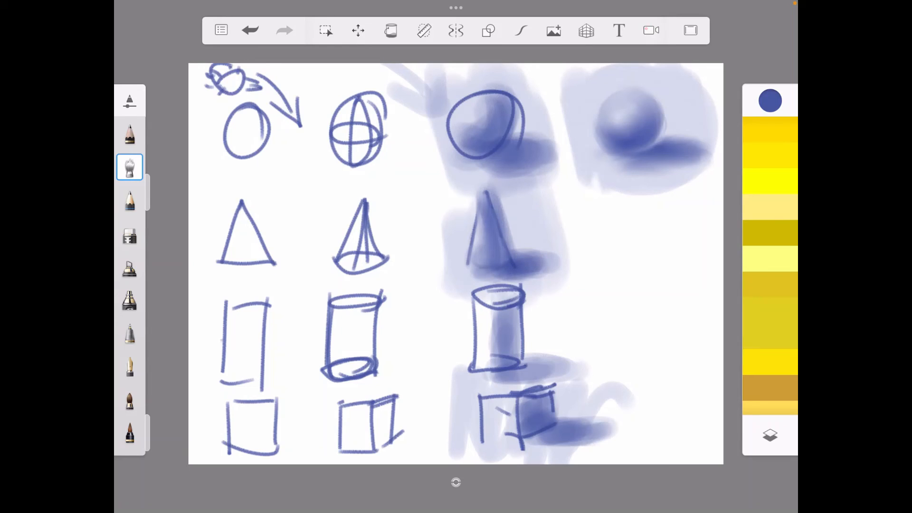
{"action": "left_click", "coordinate": [130, 234]}
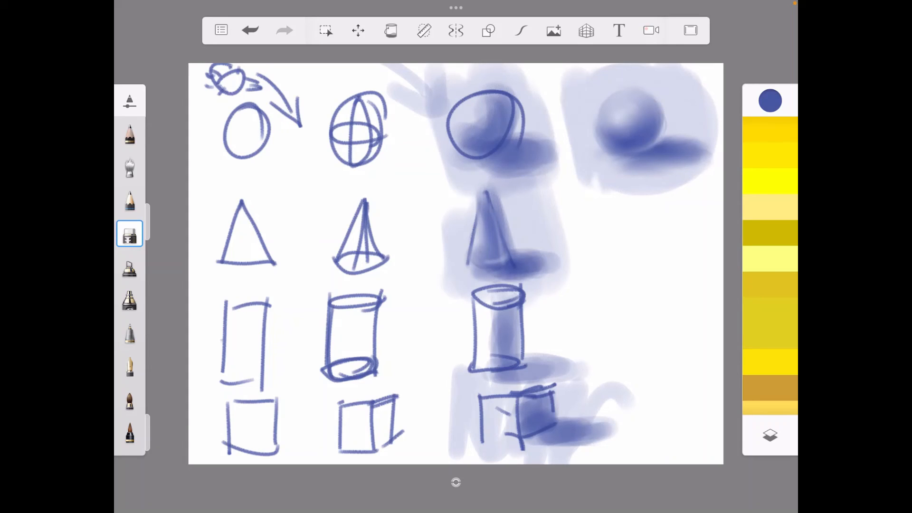
{"action": "left_click", "coordinate": [129, 168]}
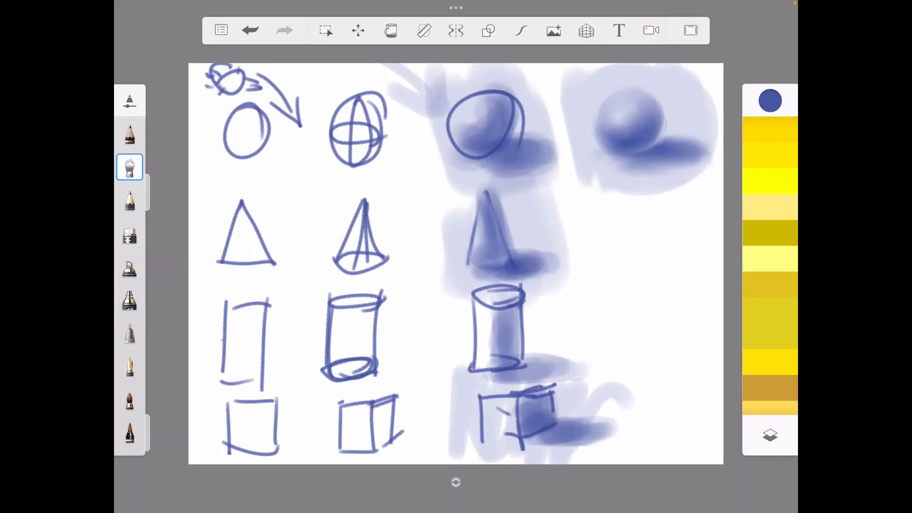
{"action": "left_click", "coordinate": [129, 134]}
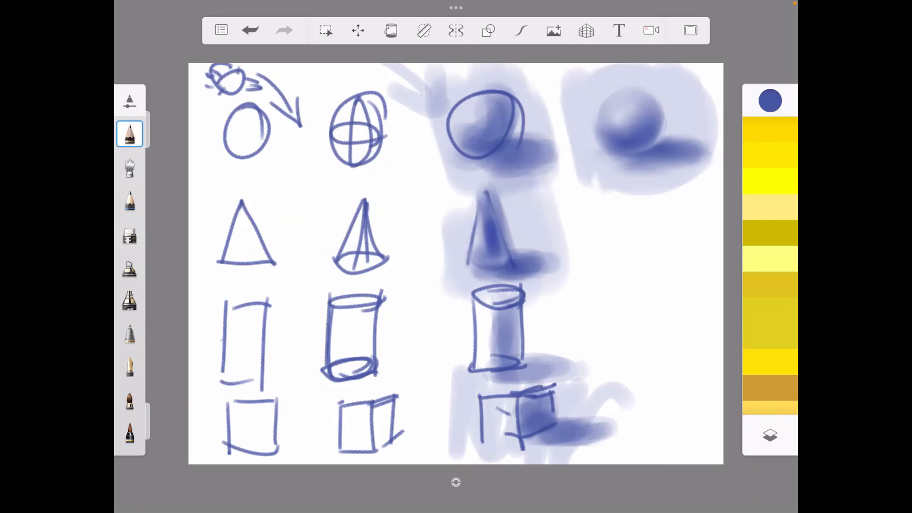
{"action": "left_click", "coordinate": [130, 167]}
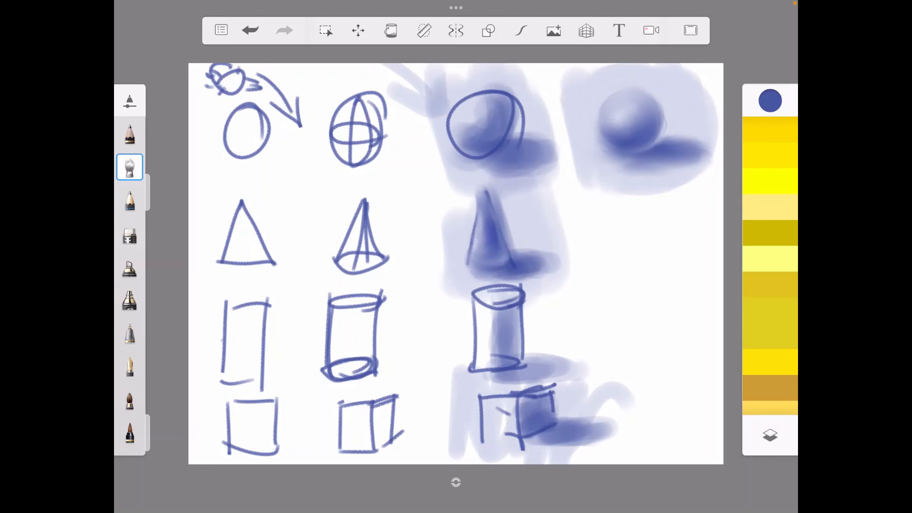
Step: Open the Layer Editor to show the blue Batman portrait and its layers
{"action": "left_click", "coordinate": [770, 435]}
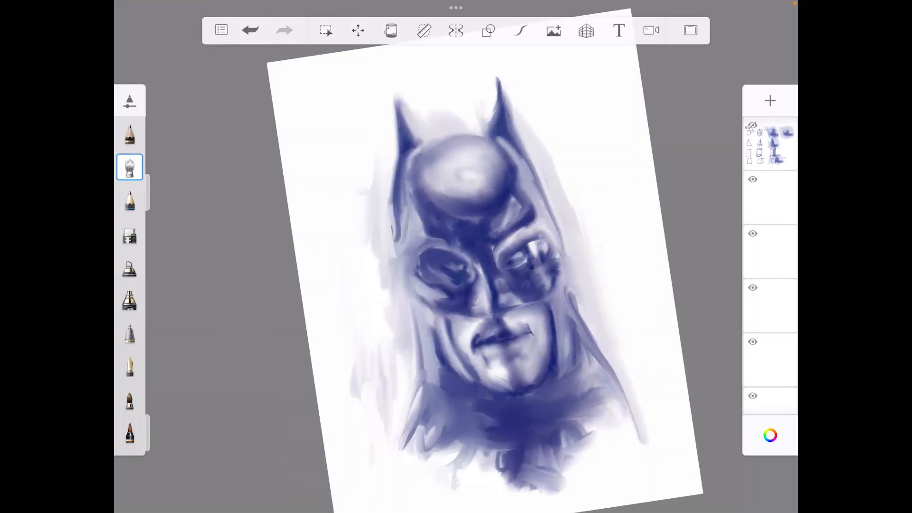
Step: Sketch and airbrush-shade a small blue sphere in the top-left corner
{"action": "left_click", "coordinate": [130, 133]}
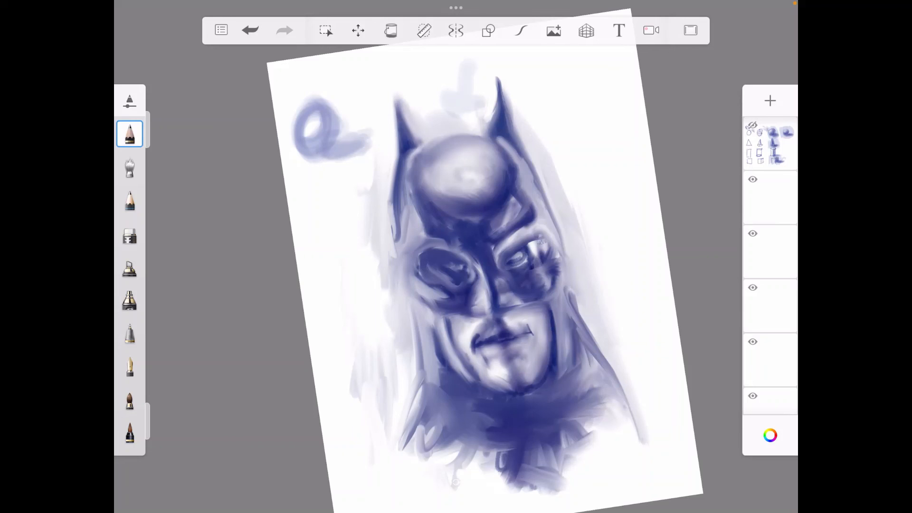
{"action": "left_click", "coordinate": [129, 167]}
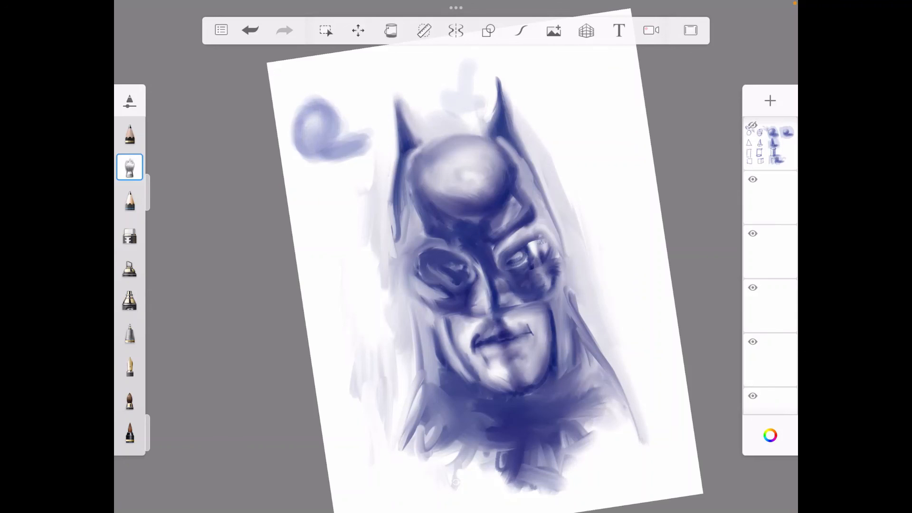
{"action": "left_click", "coordinate": [129, 134]}
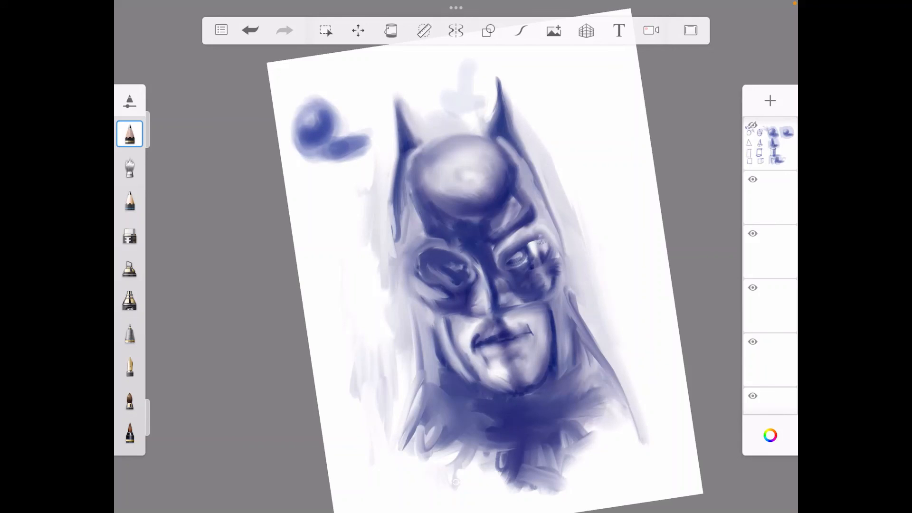
Step: Brighten the cowl highlight using the highlight brush, Airbrush and Pencil
{"action": "left_click", "coordinate": [130, 233]}
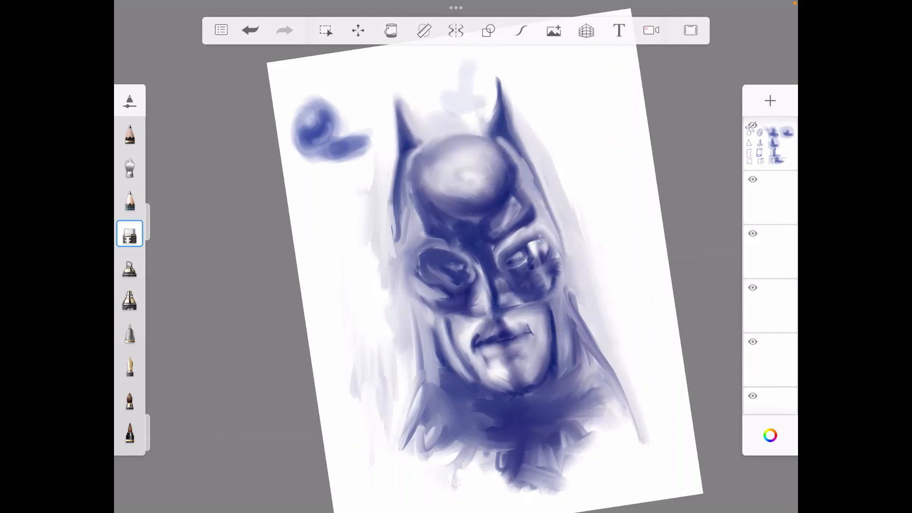
{"action": "left_click", "coordinate": [129, 167]}
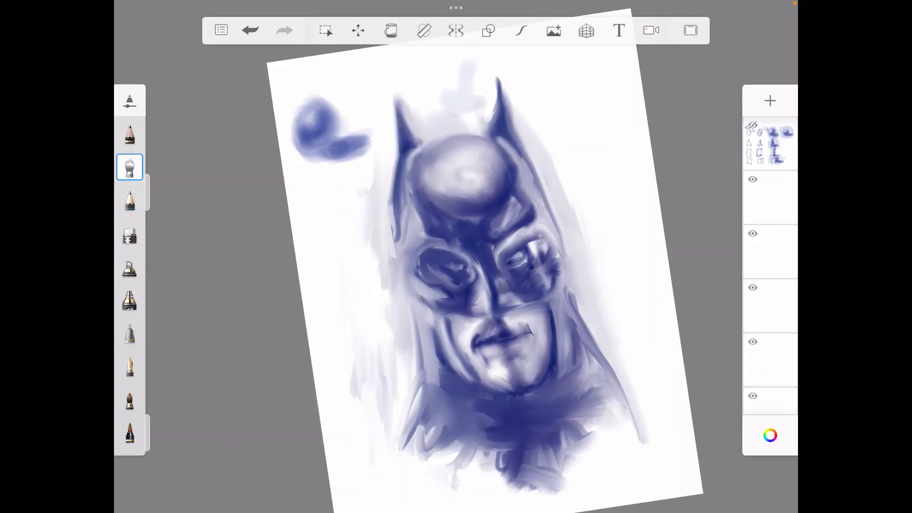
{"action": "left_click", "coordinate": [129, 134]}
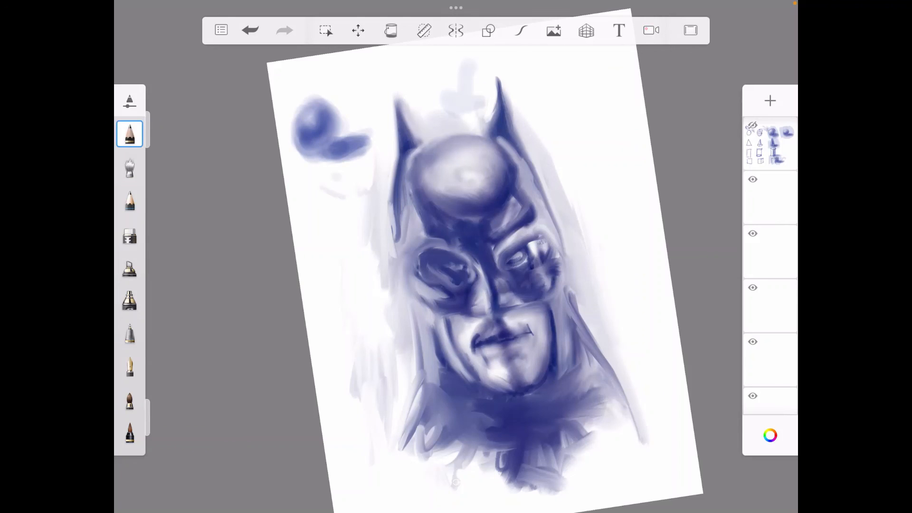